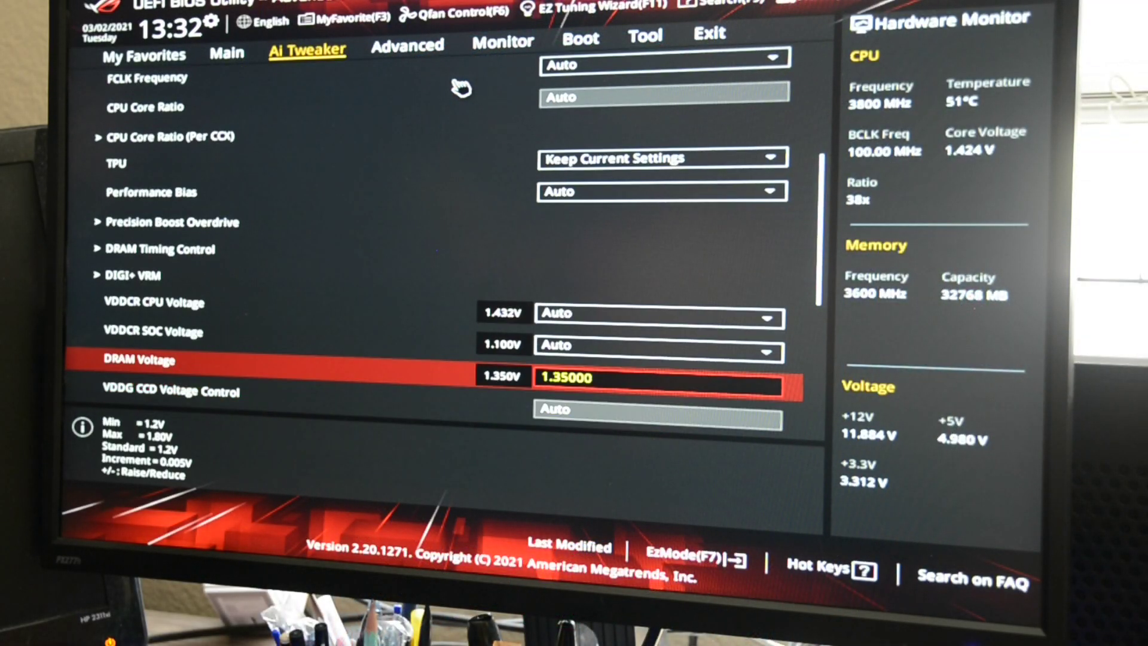
Review the Precision Boost Overdrive settings, including the PBO Scalar, leaving them on Auto
click(173, 223)
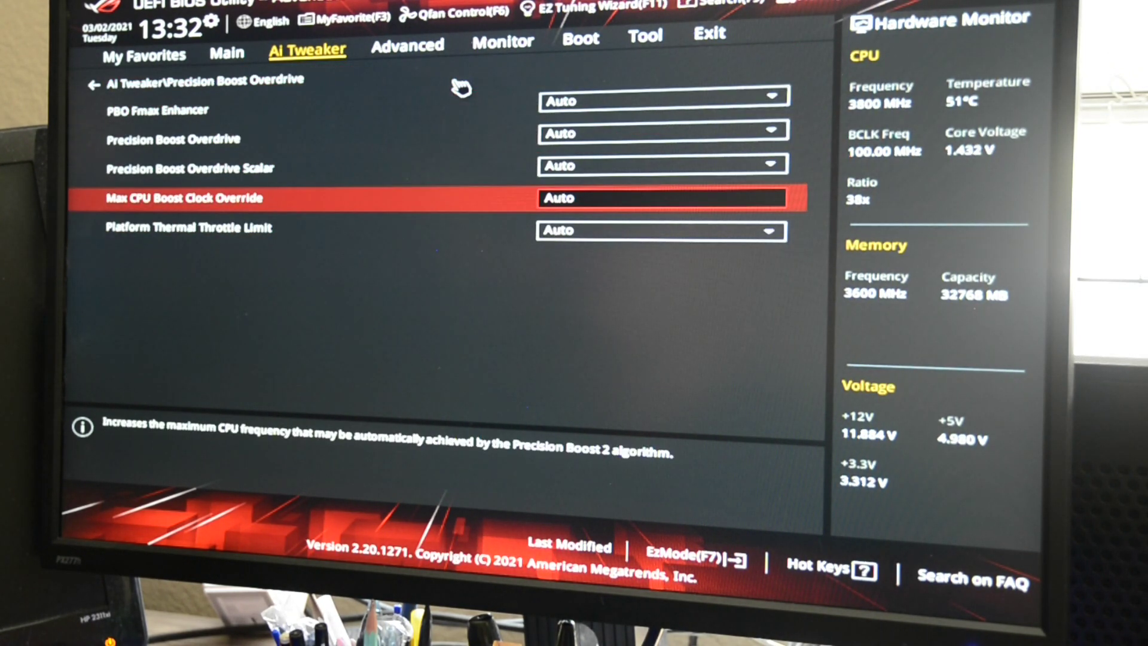
key(up)
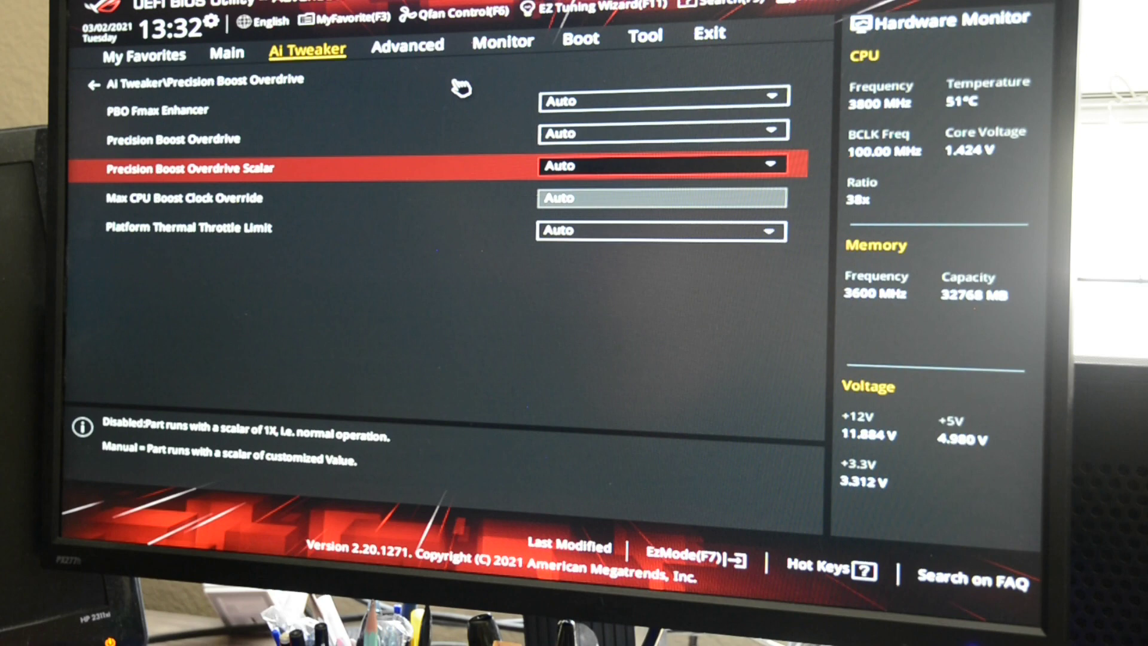
key(Up)
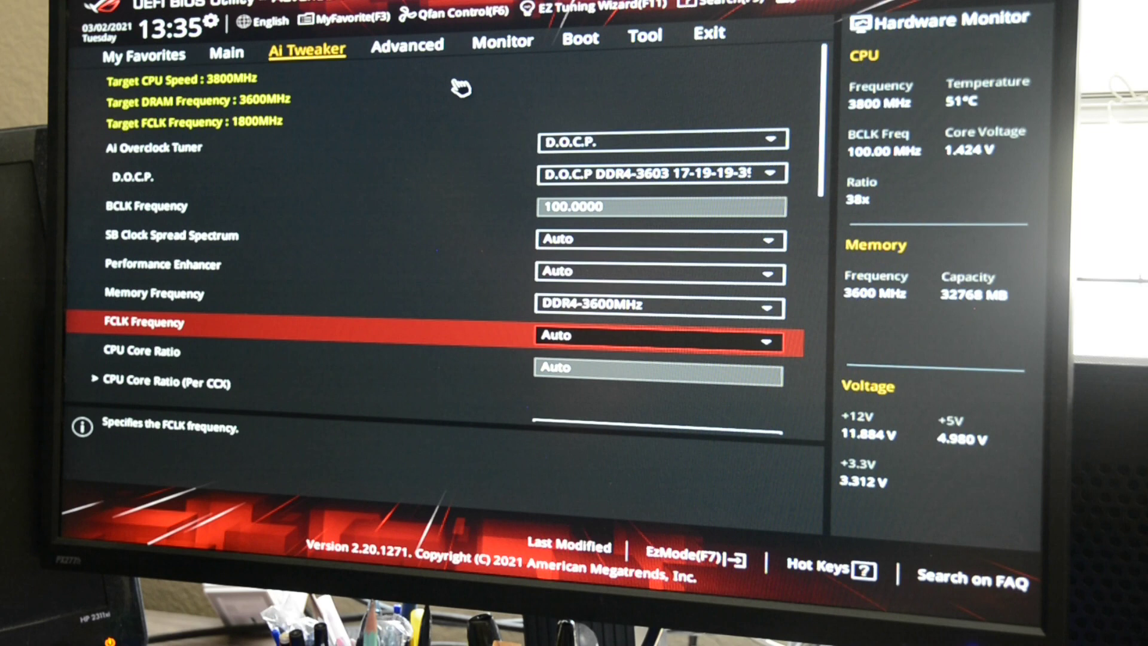
Reach the NBIO Common Options page under Advanced > AMD CBS
click(406, 35)
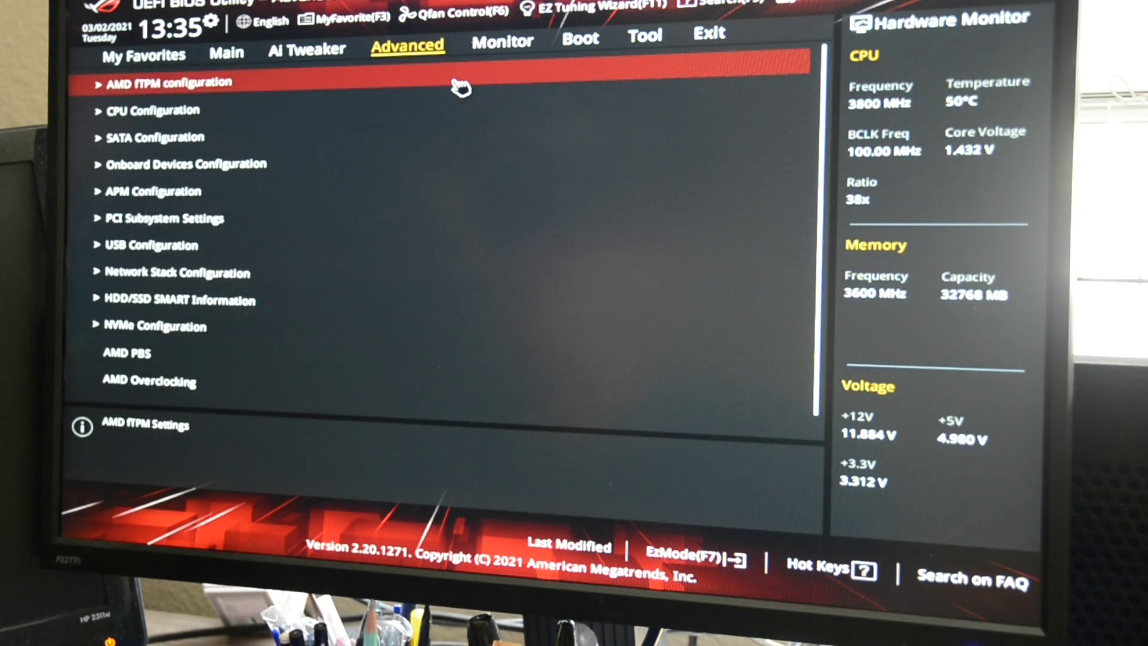
scroll(down, 3)
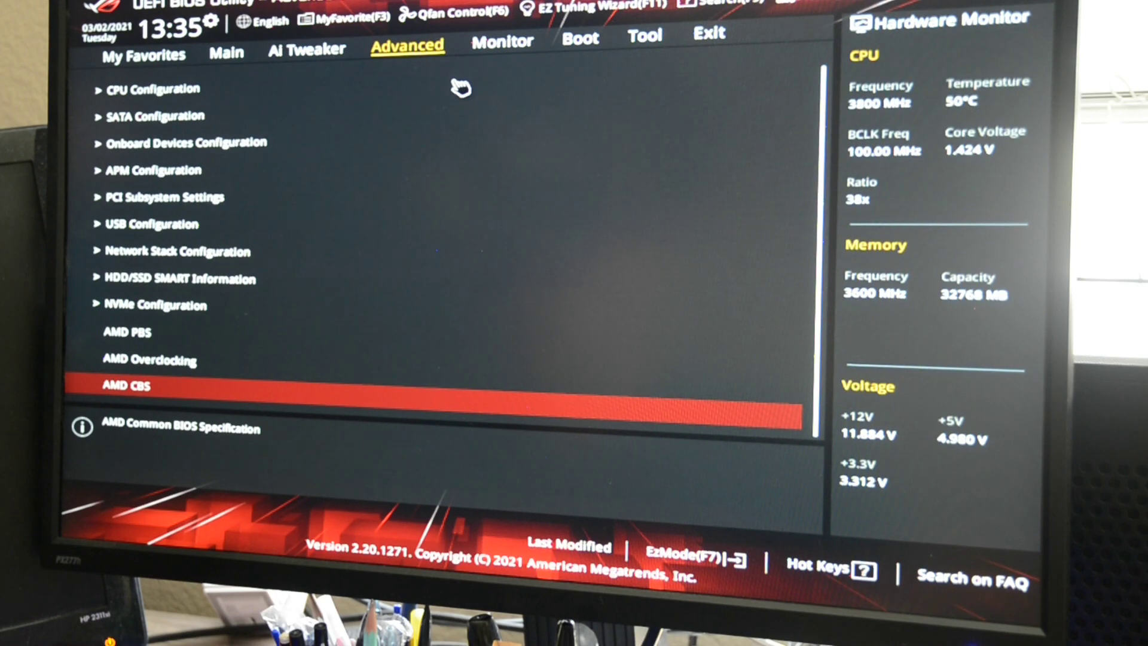
click(125, 385)
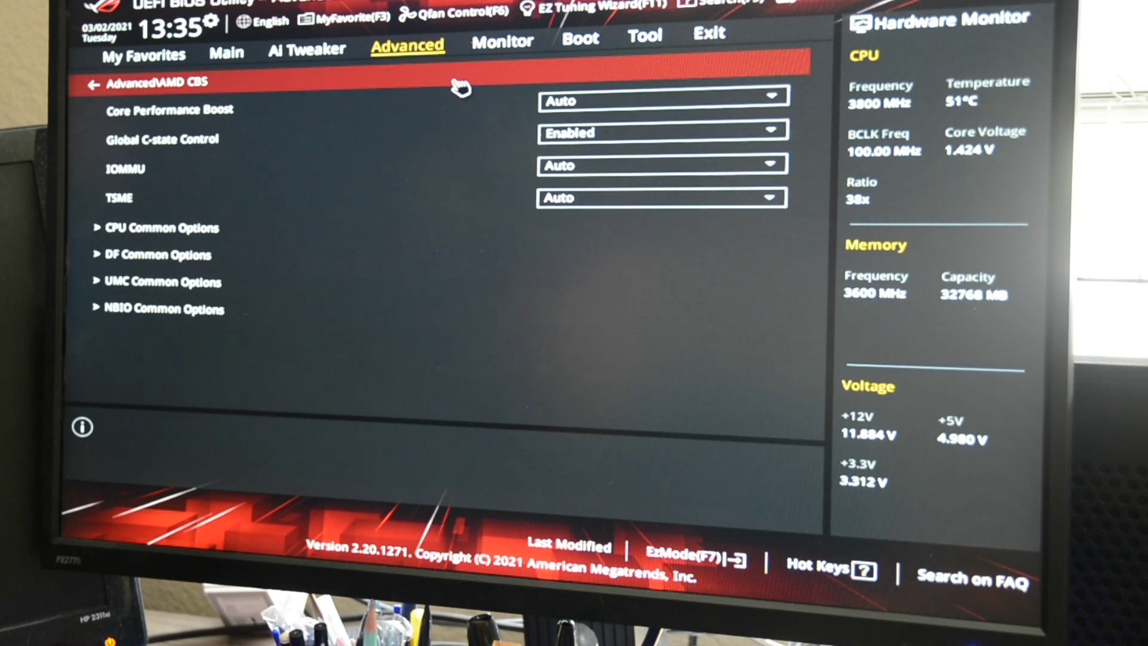
click(163, 309)
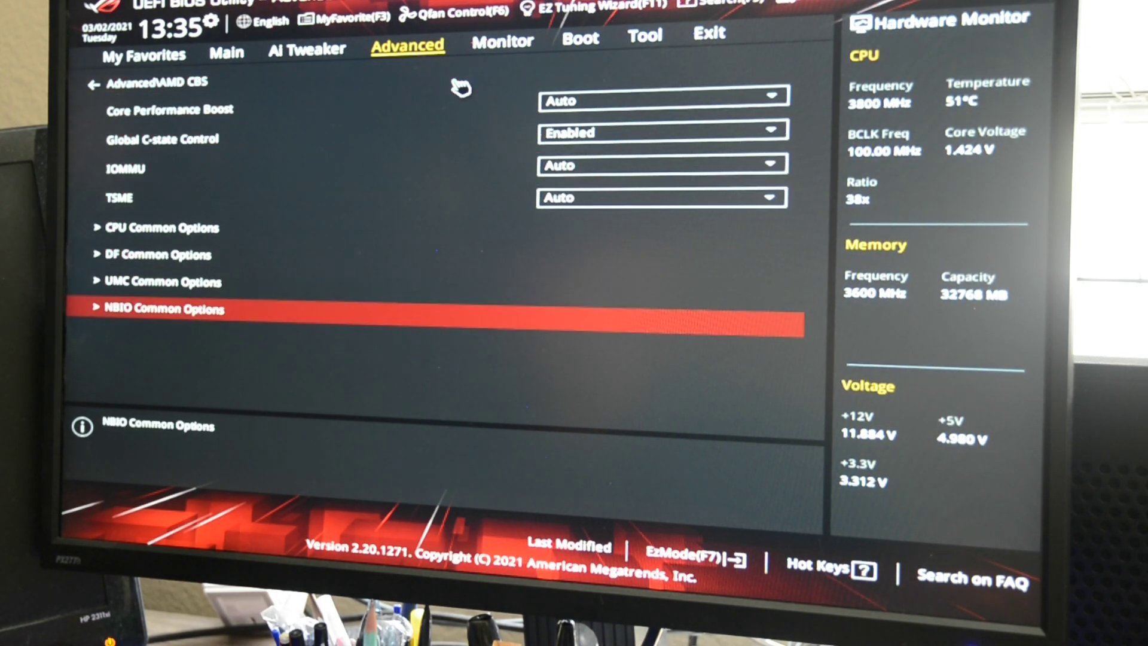
click(165, 307)
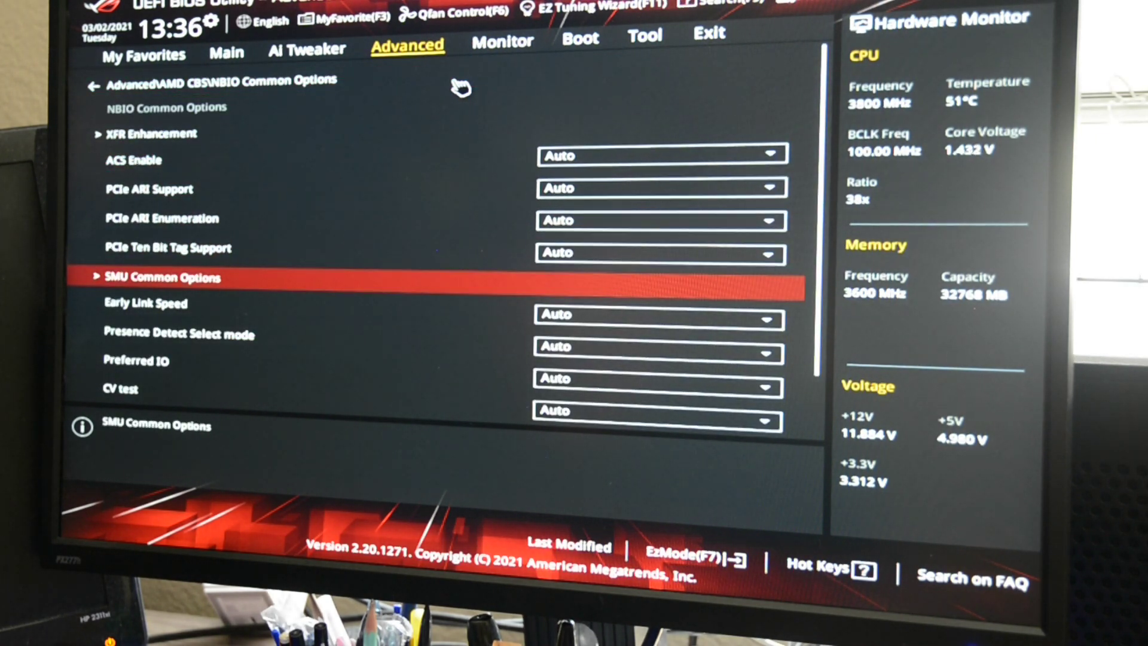
Confirm CPPC and CPPC Preferred Cores are Enabled in SMU Common Options
click(162, 277)
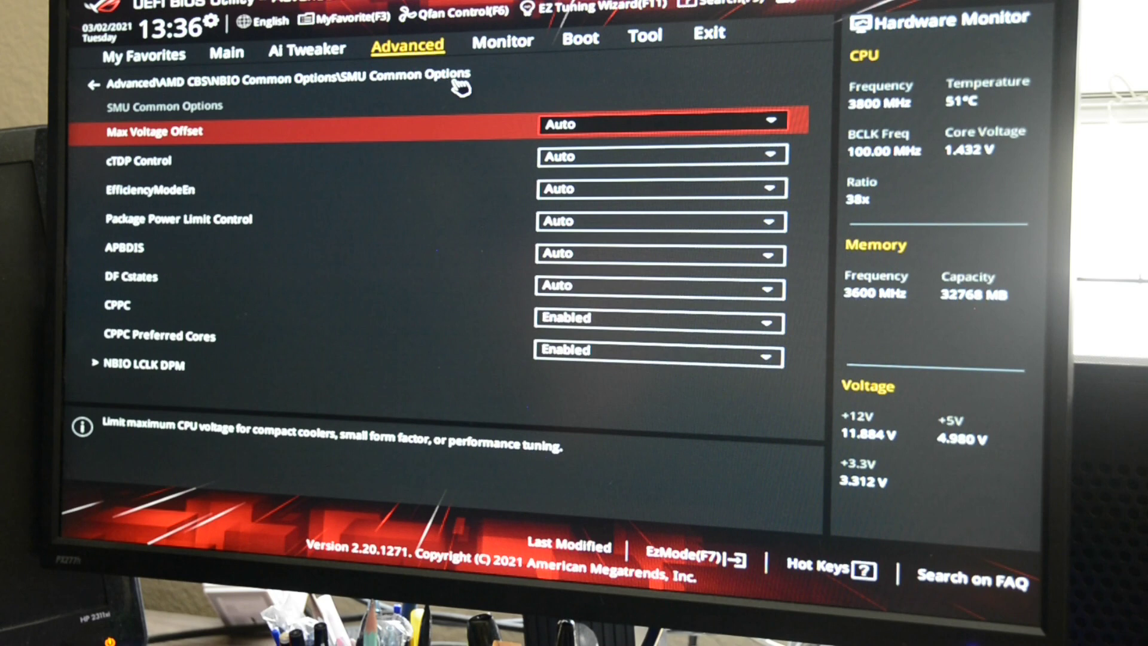
click(158, 336)
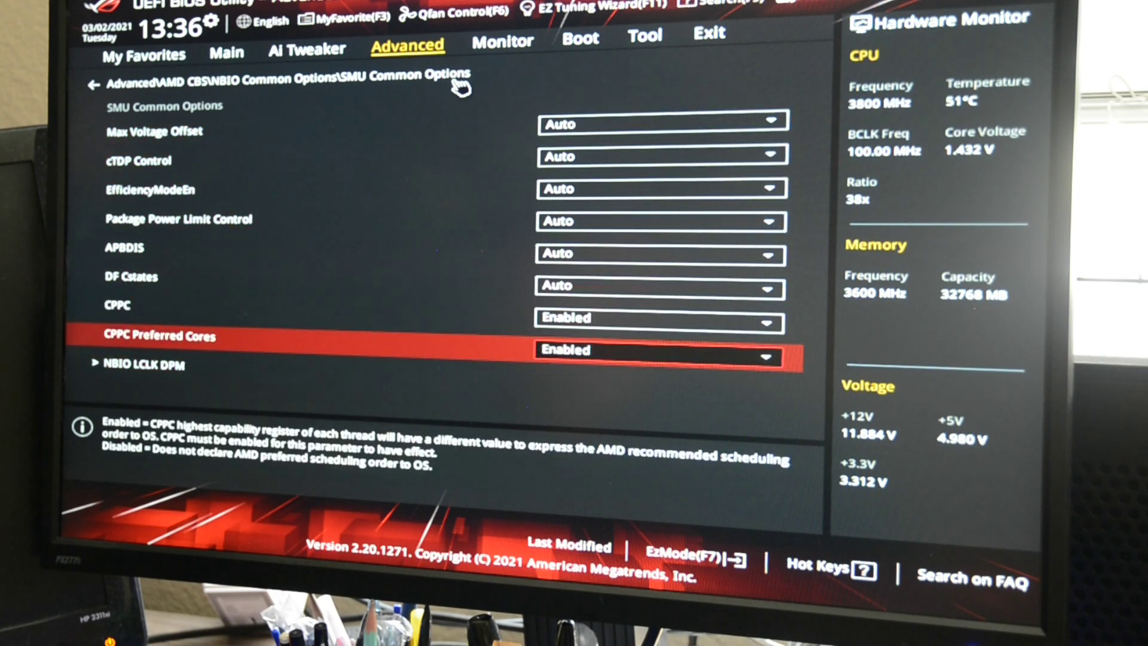
key(Up)
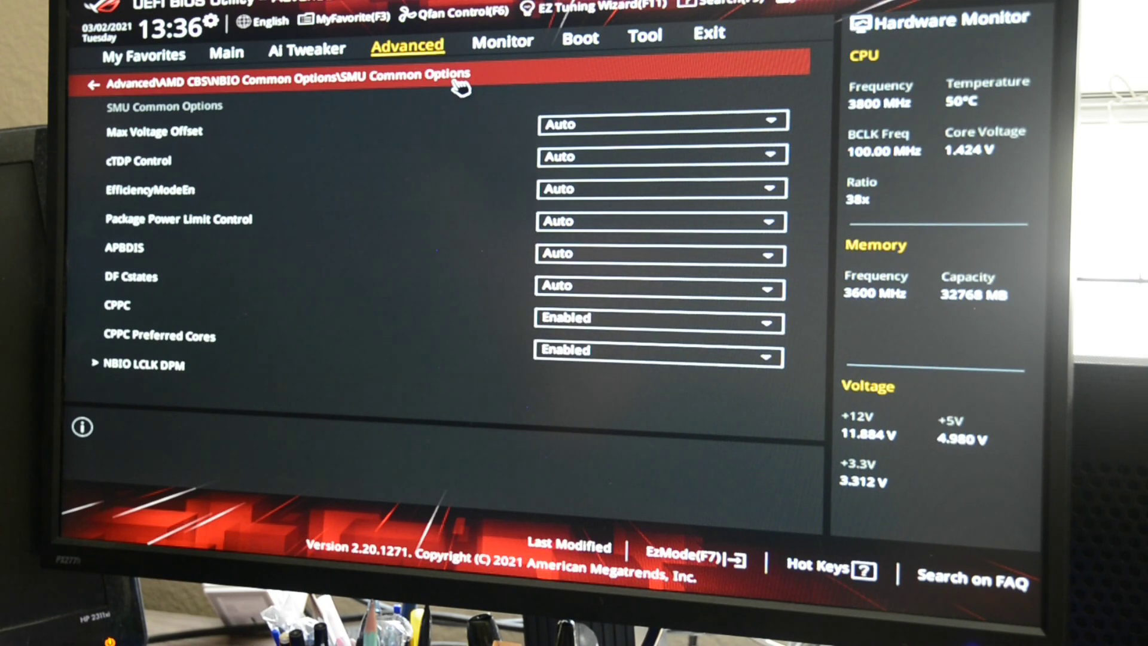
Review the NBIO PCIe settings (Ten Bit Tag Support, ARI Enumeration) without changes
click(94, 83)
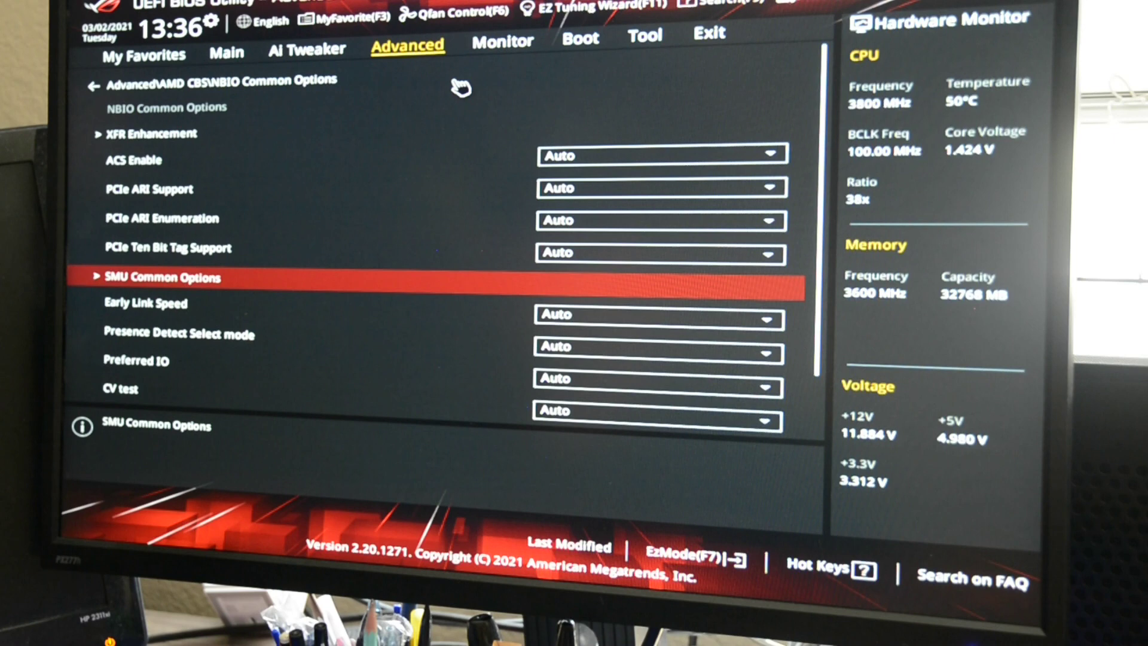
key(up)
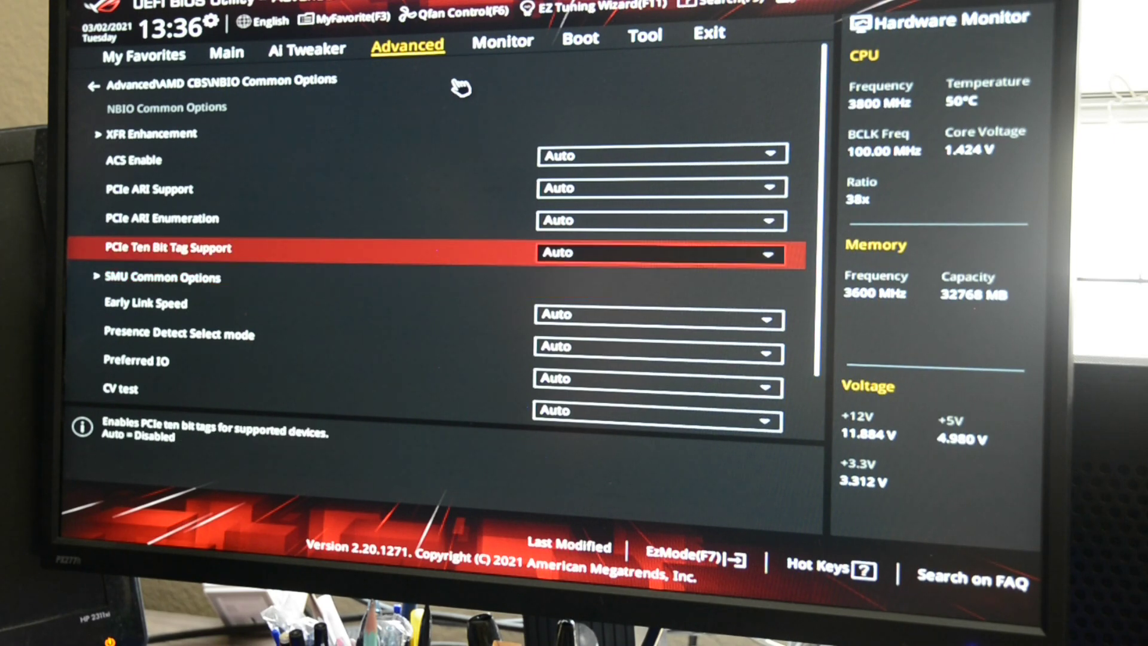
key(up)
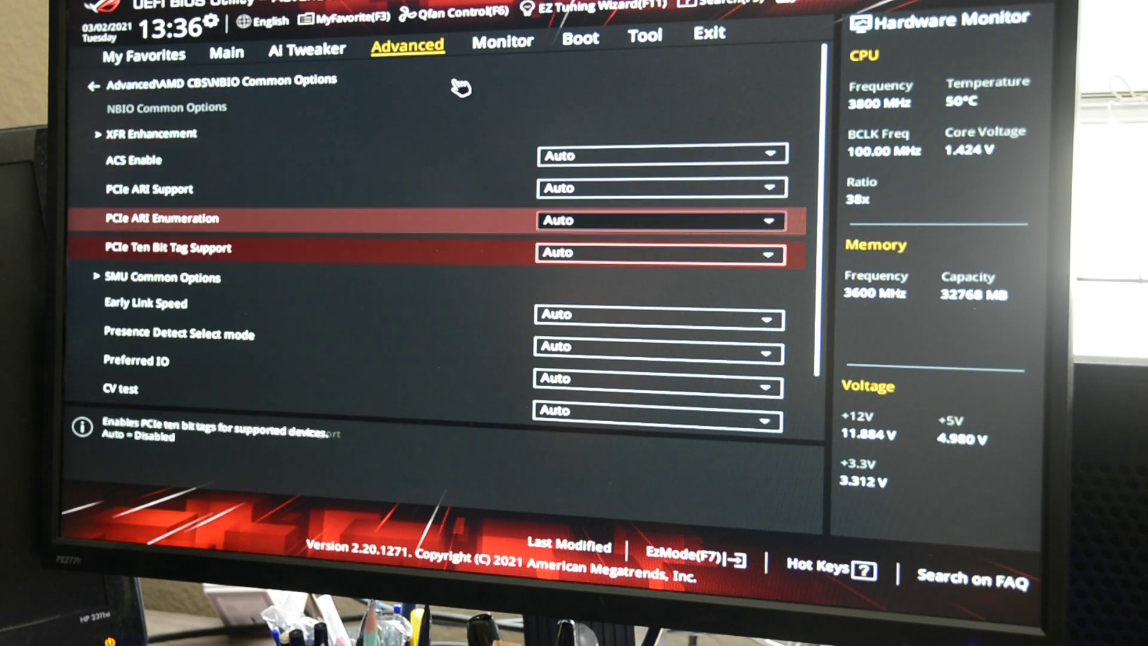
scroll(down, 3)
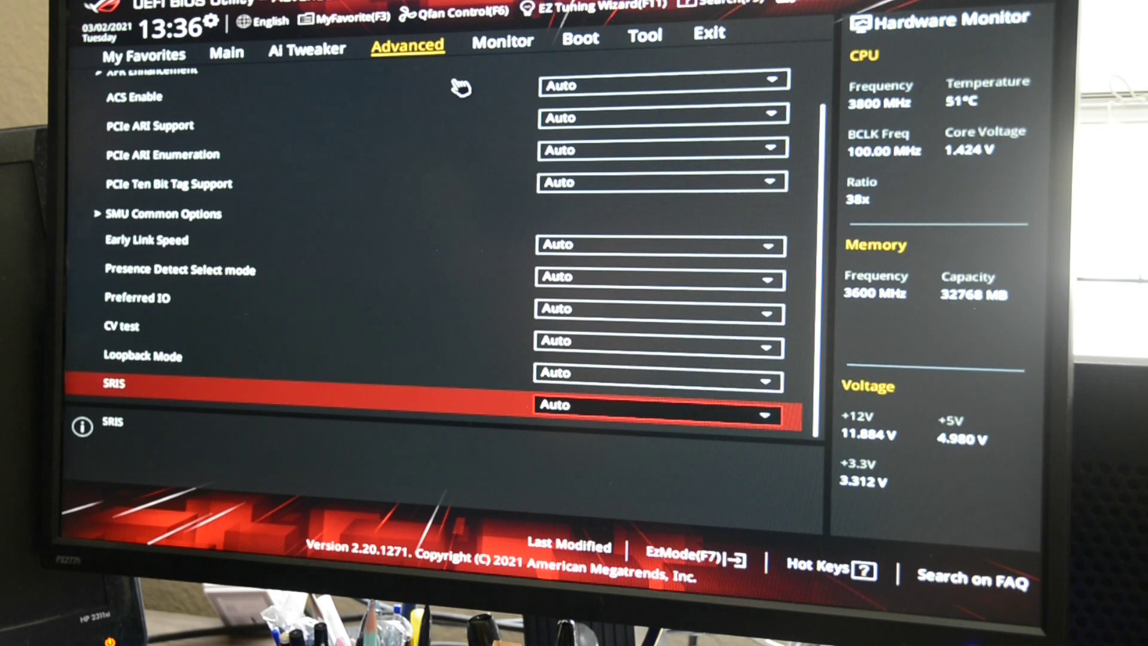
scroll(up, 3)
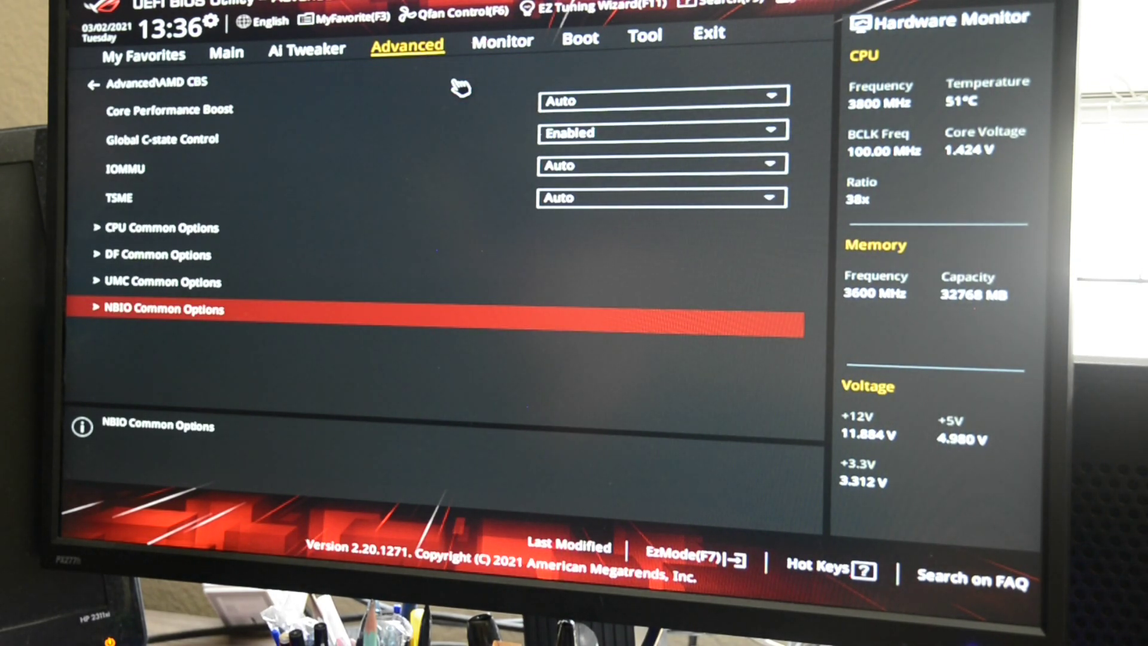
Confirm Global C-state Control is Enabled on the AMD CBS page
click(162, 139)
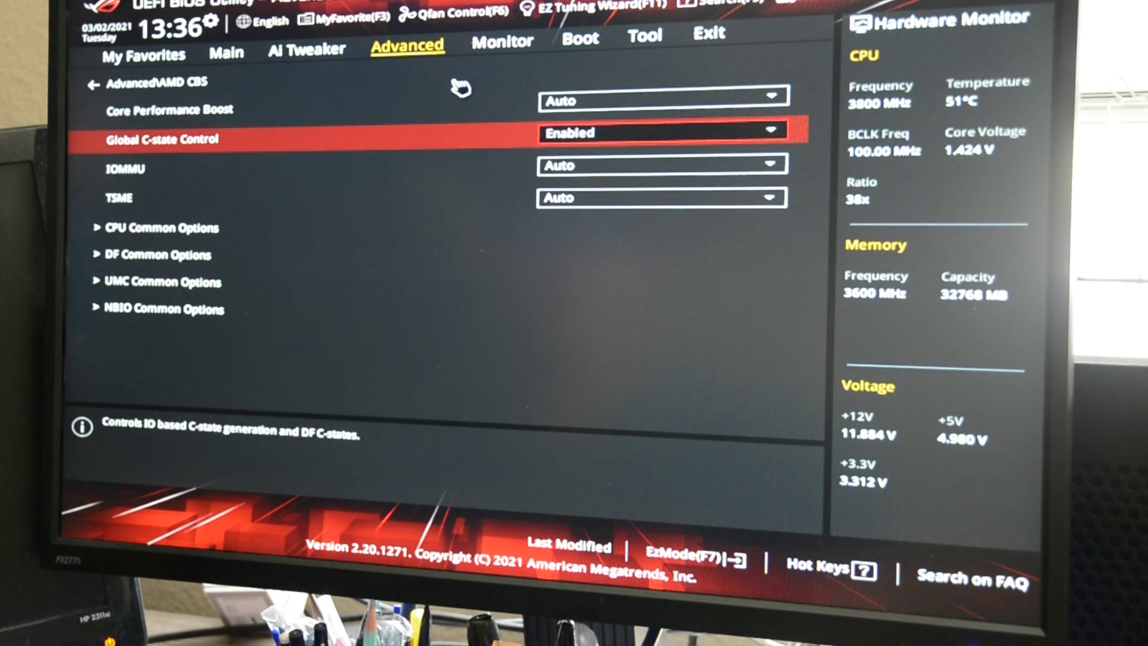